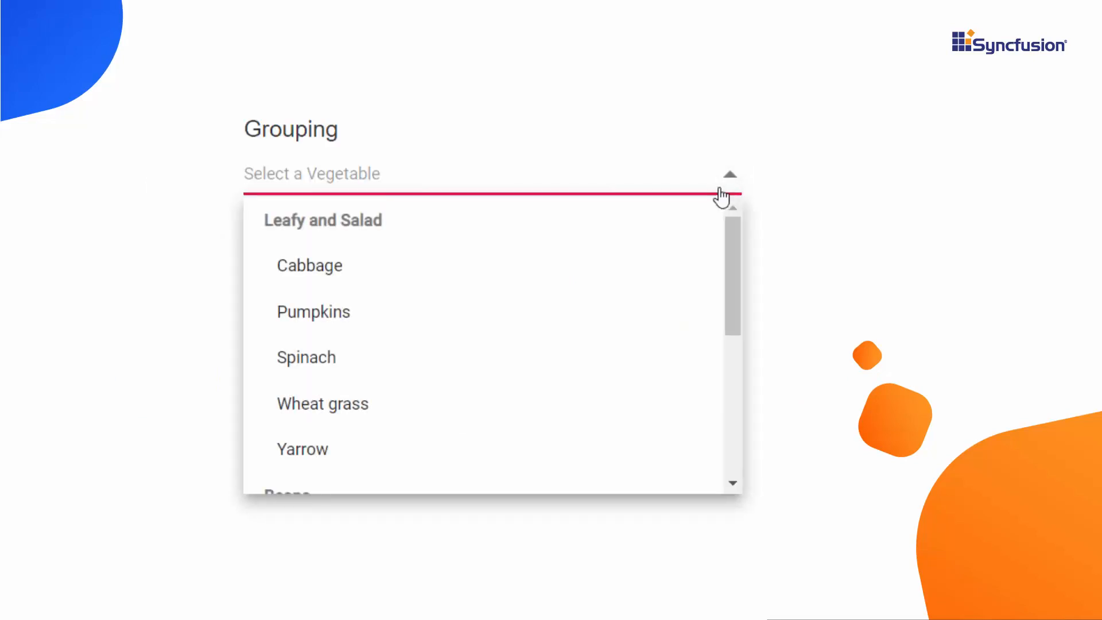
mouse_move(733, 245)
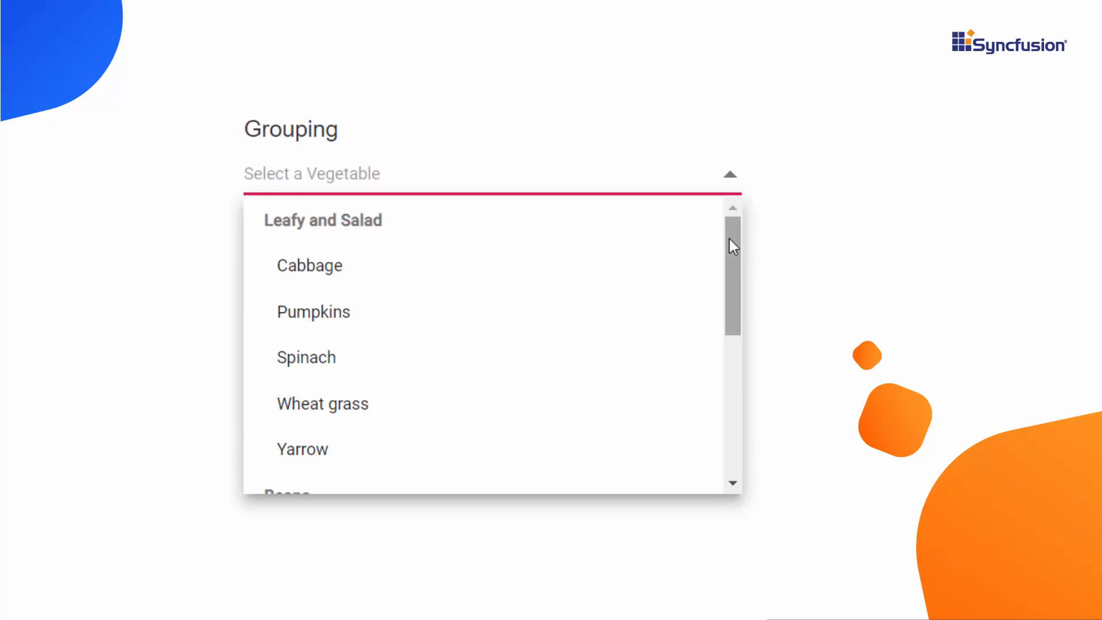
Enter 'Chick' in the Filtering demo box so suggestions narrow to Chickpea under Beans.
scroll(down, 3)
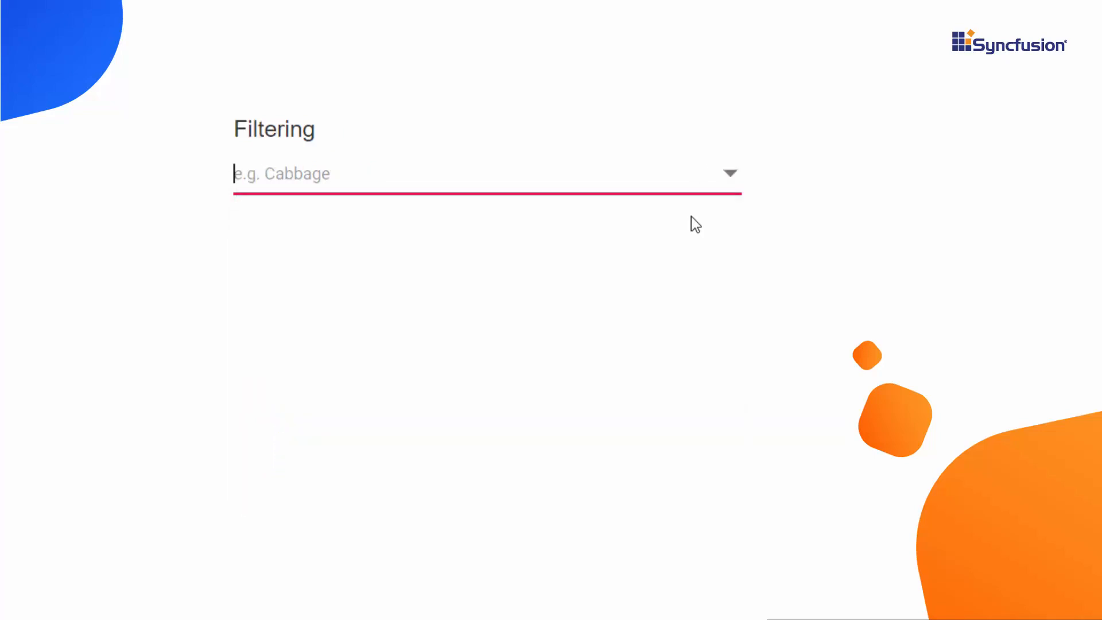
text(Ch)
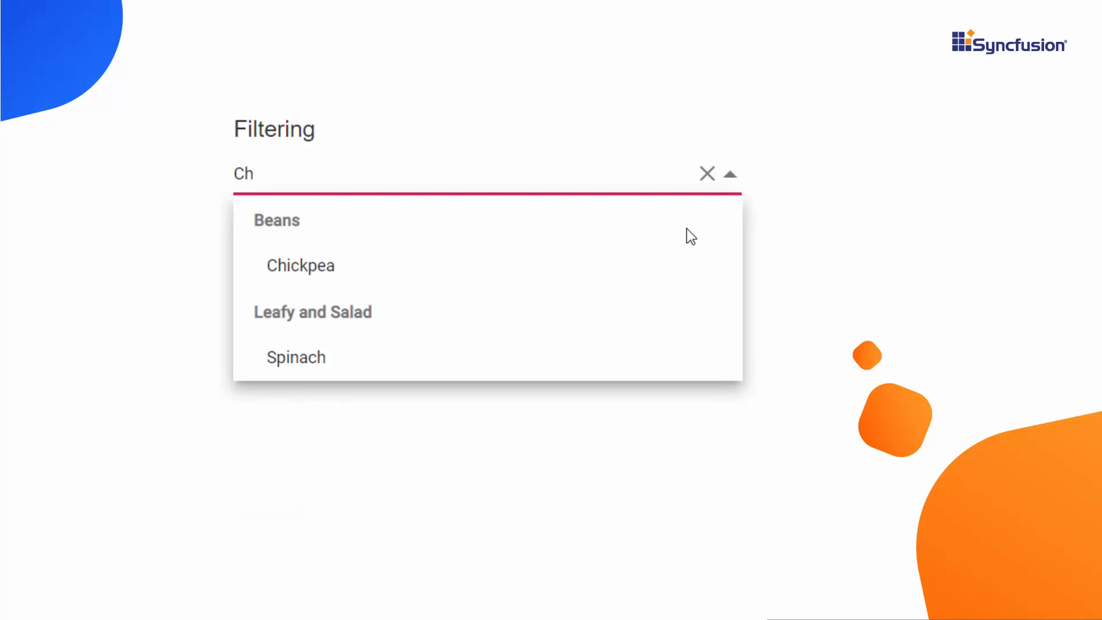
text(ic)
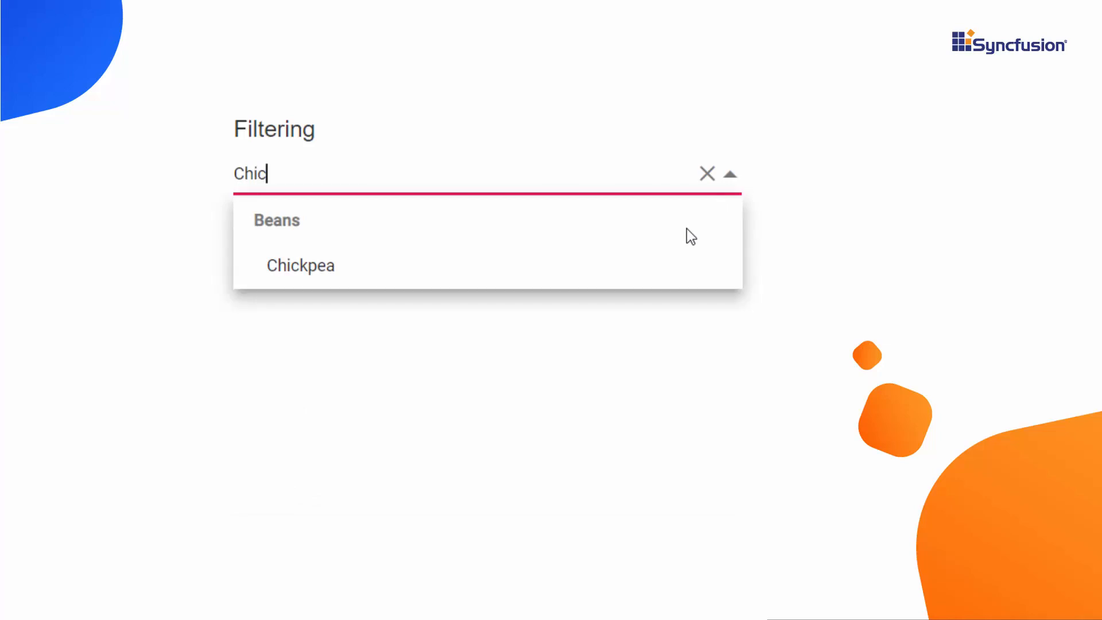
text(k)
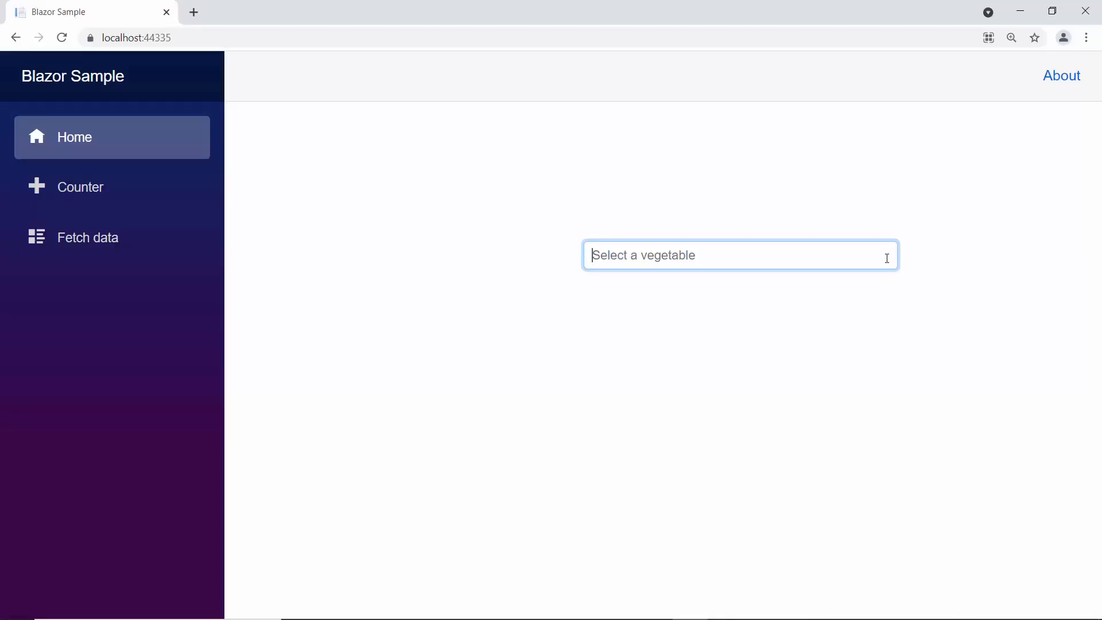
Enter 'C' in the 'Select a vegetable' box of the local Blazor Sample.
text(C)
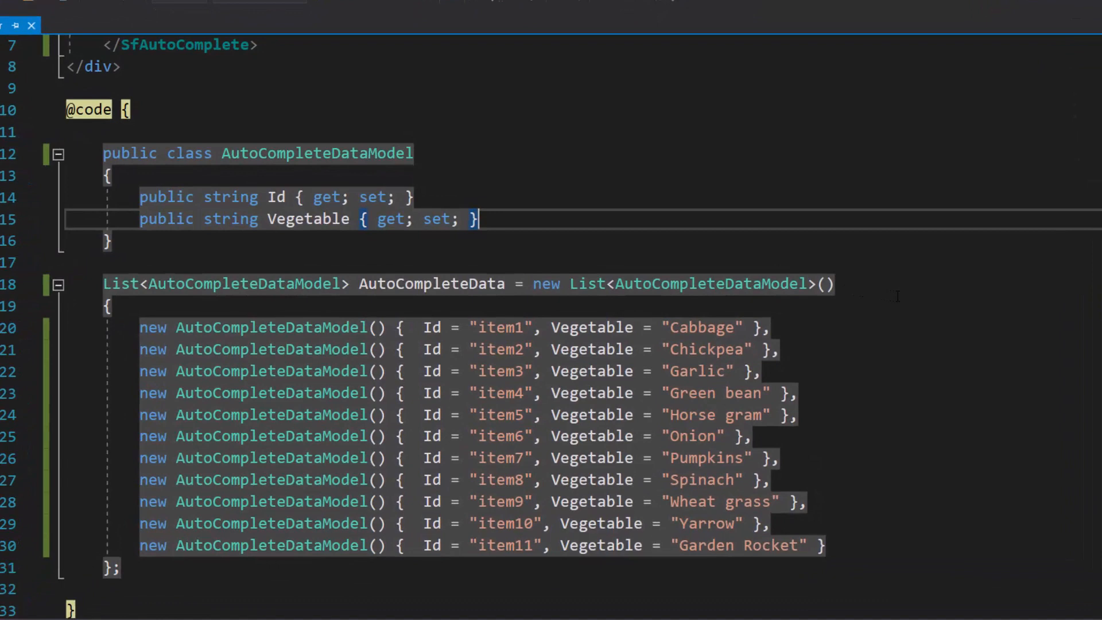
Add a Category string property to AutoCompleteDataModel and GroupBy="Category" to the field settings.
text(public string Cat)
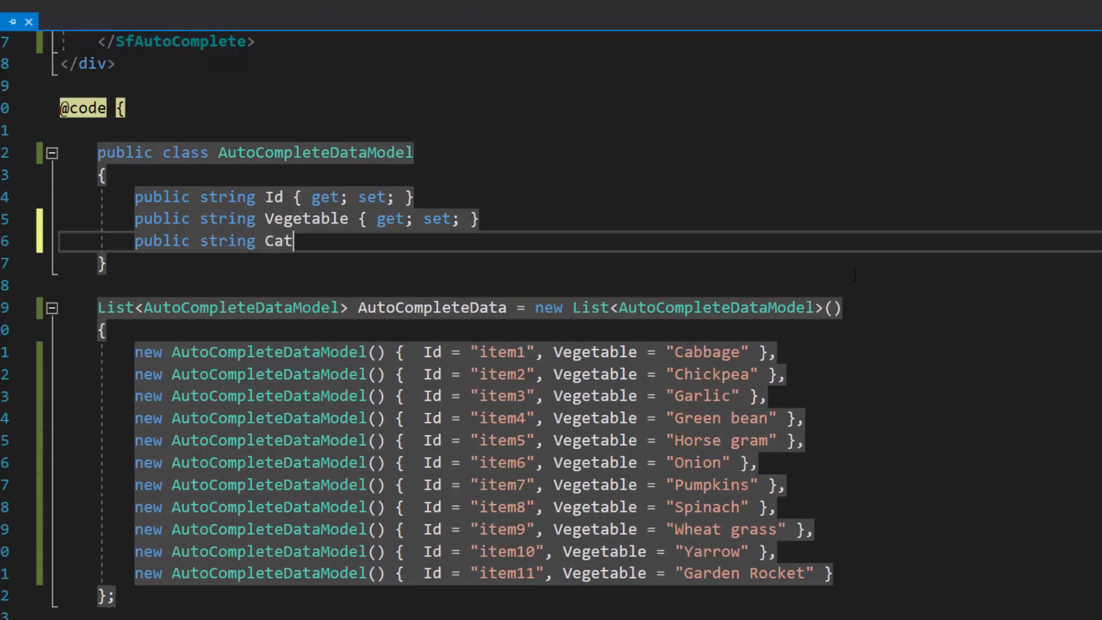
text(egory { get; set; })
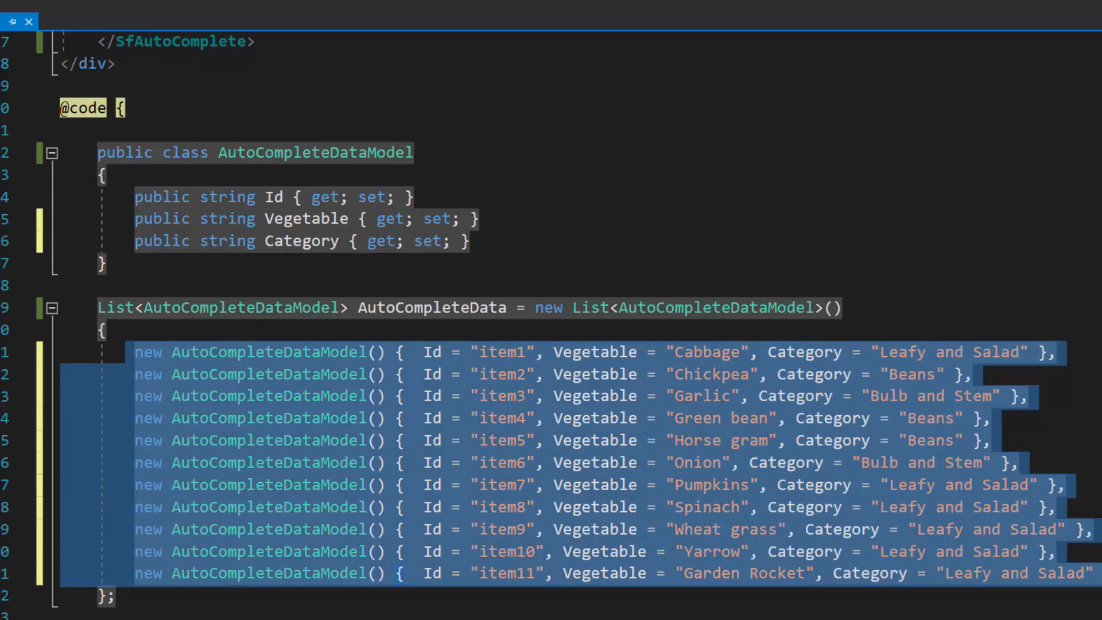
scroll(up, 3)
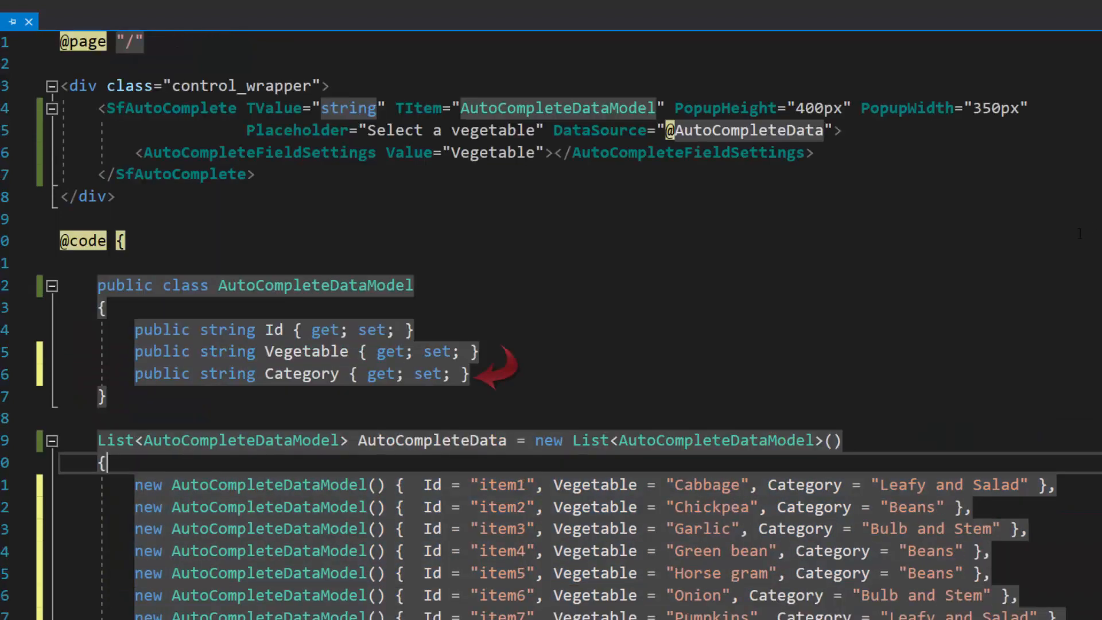
text(GroupBy="")
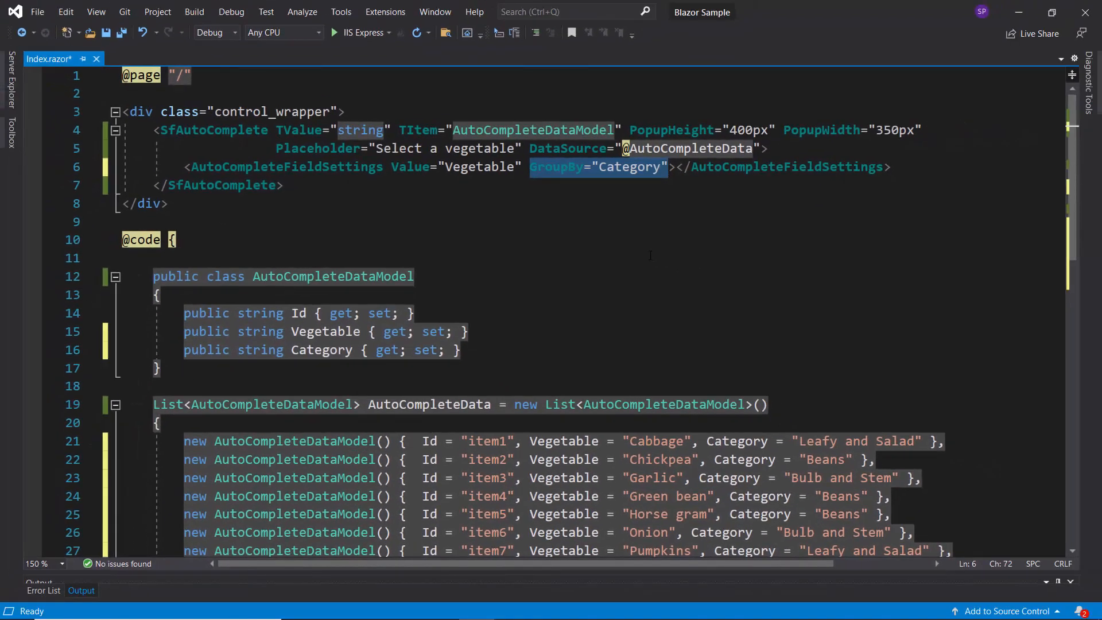
Search 'Ca' in the vegetable box to see suggestions grouped by category.
click(334, 32)
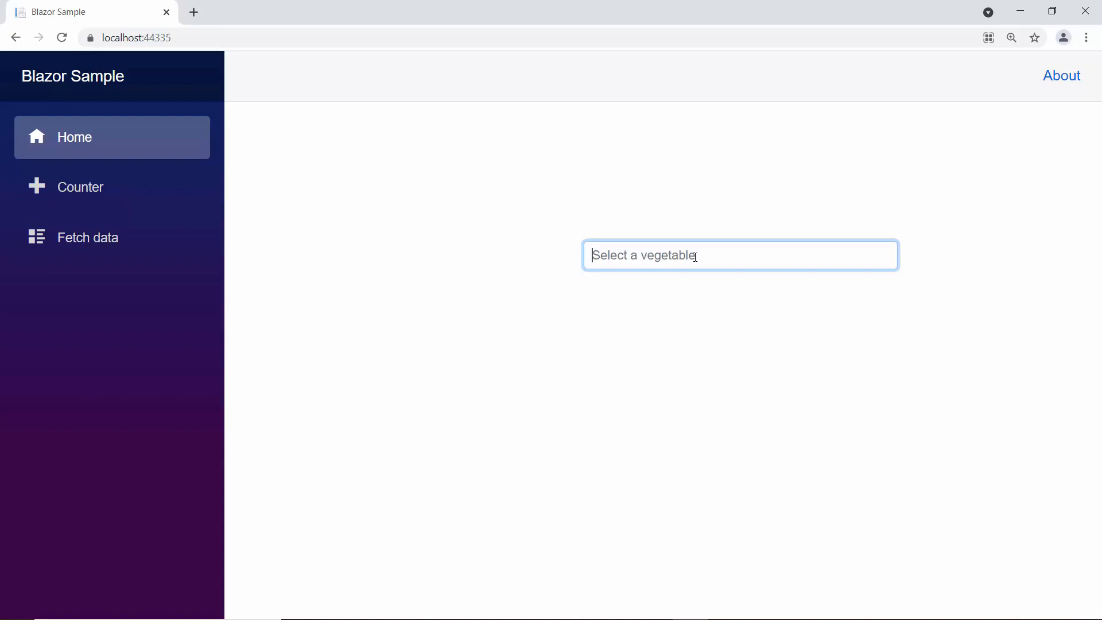
text(C)
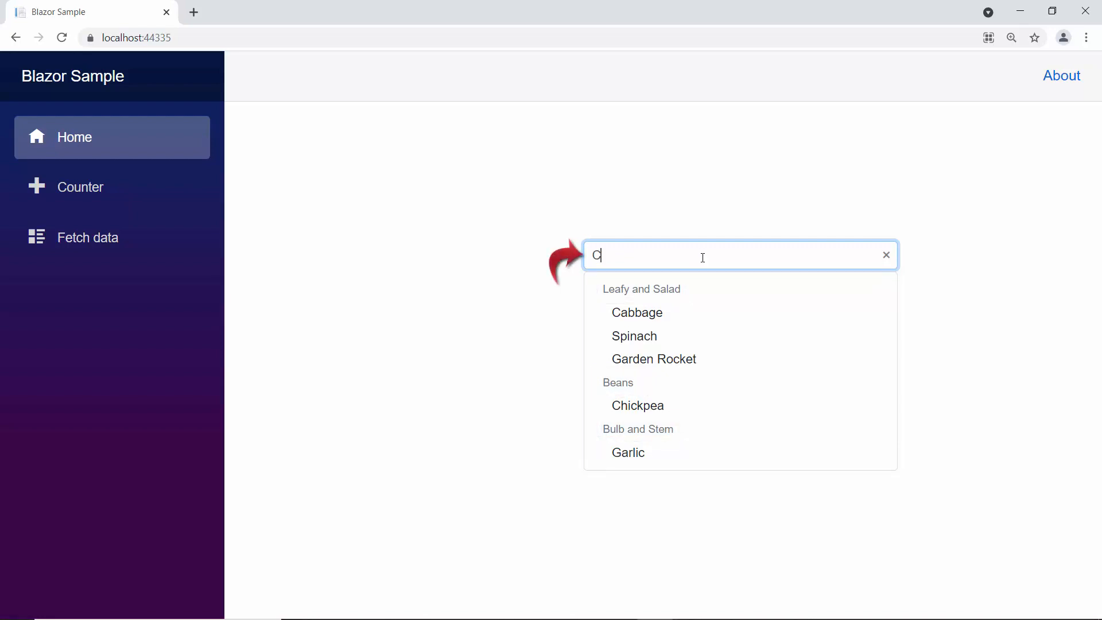
text(a)
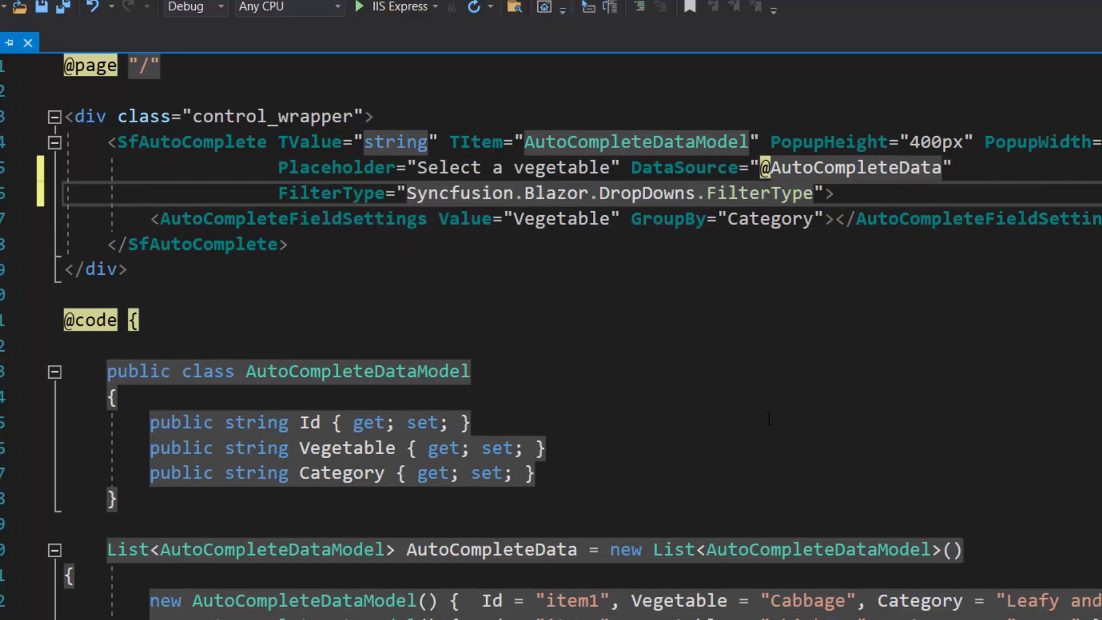
Set FilterType to Syncfusion.Blazor.DropDowns.FilterType.EndsWith on SfAutoComplete.
text(.EndsWith)
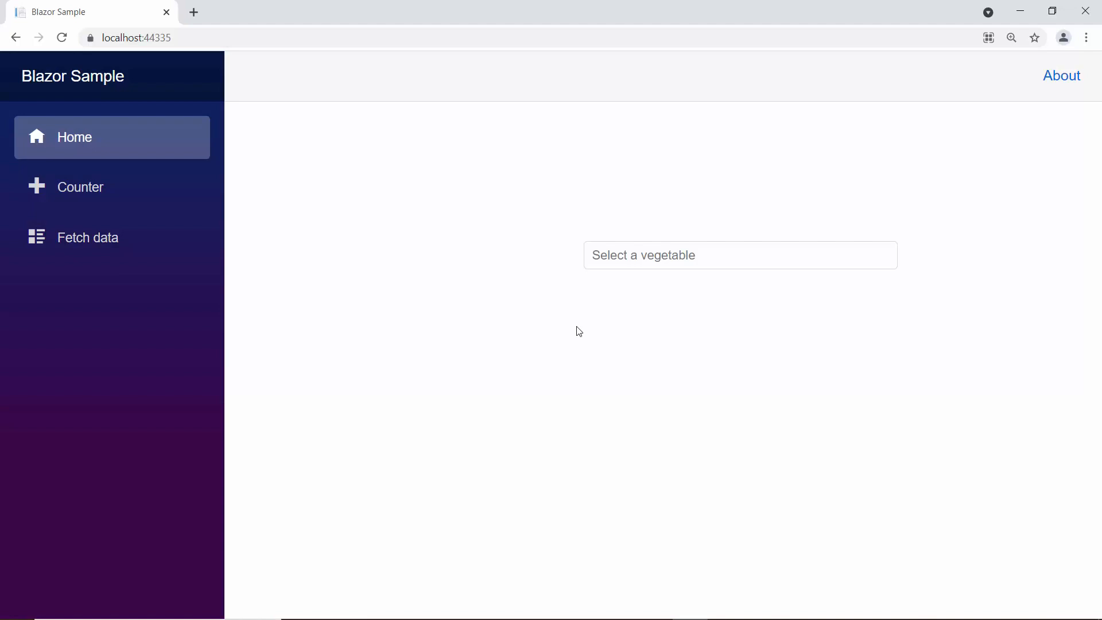
Search 'AGE' and then mixed-case 'gREEn' to confirm Green bean still appears under Beans.
text(AGE)
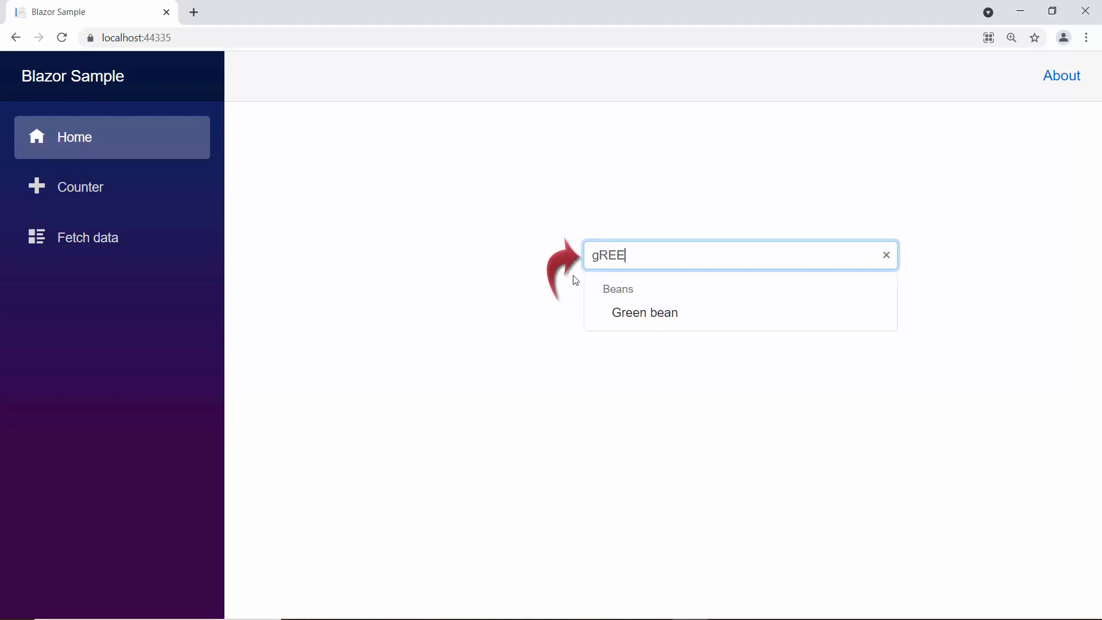
text(n)
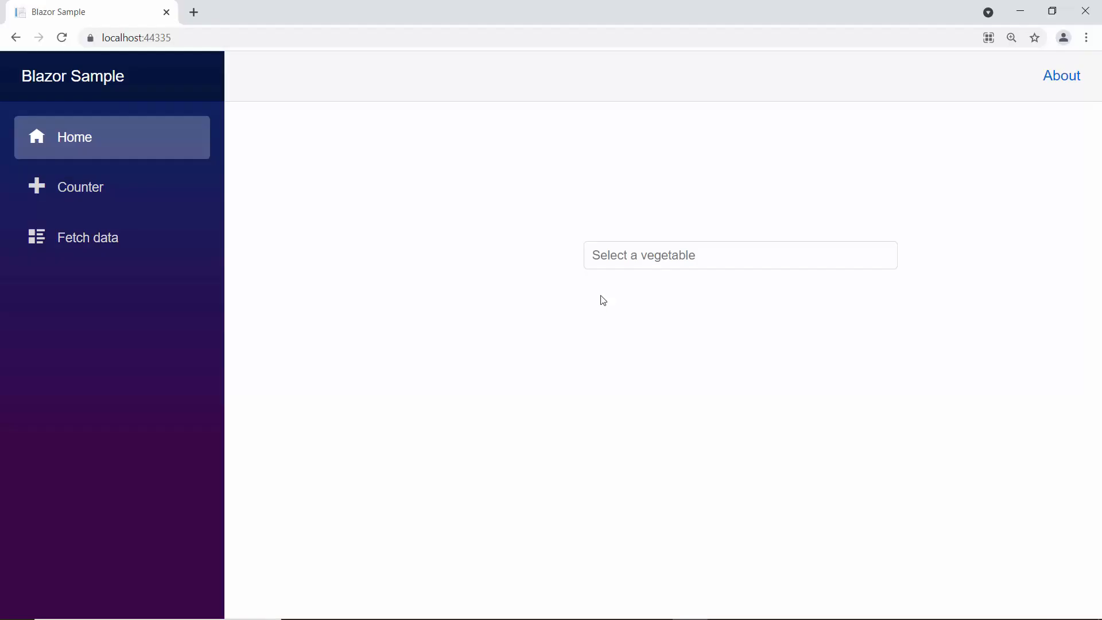
Search lowercase 'wheat' to get 'No records found', then return to Visual Studio.
text(wheat)
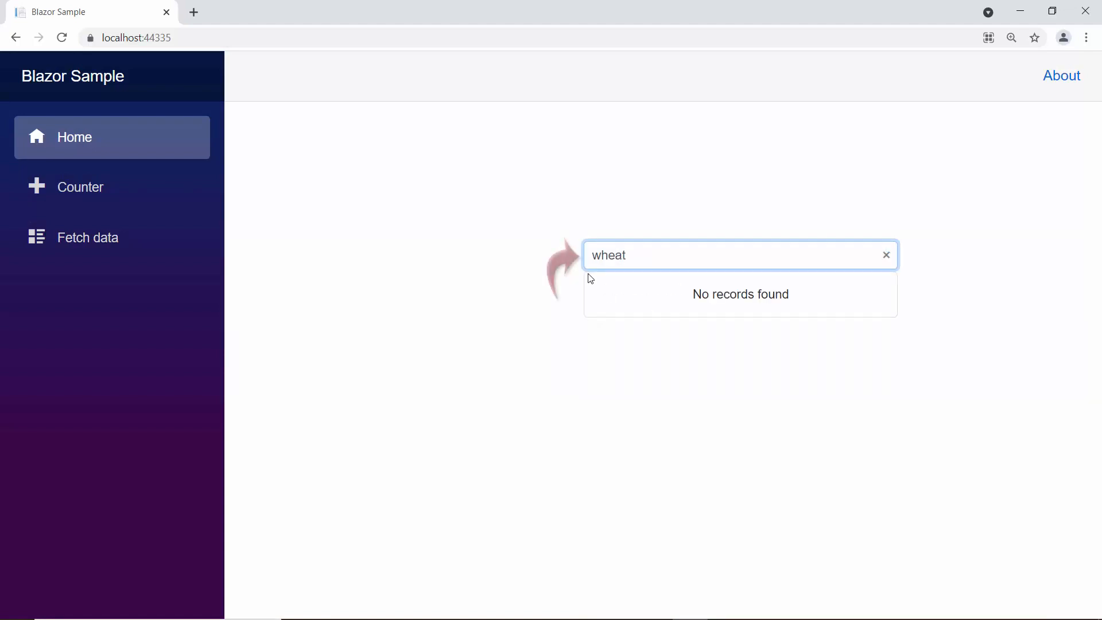
mouse_move(573, 276)
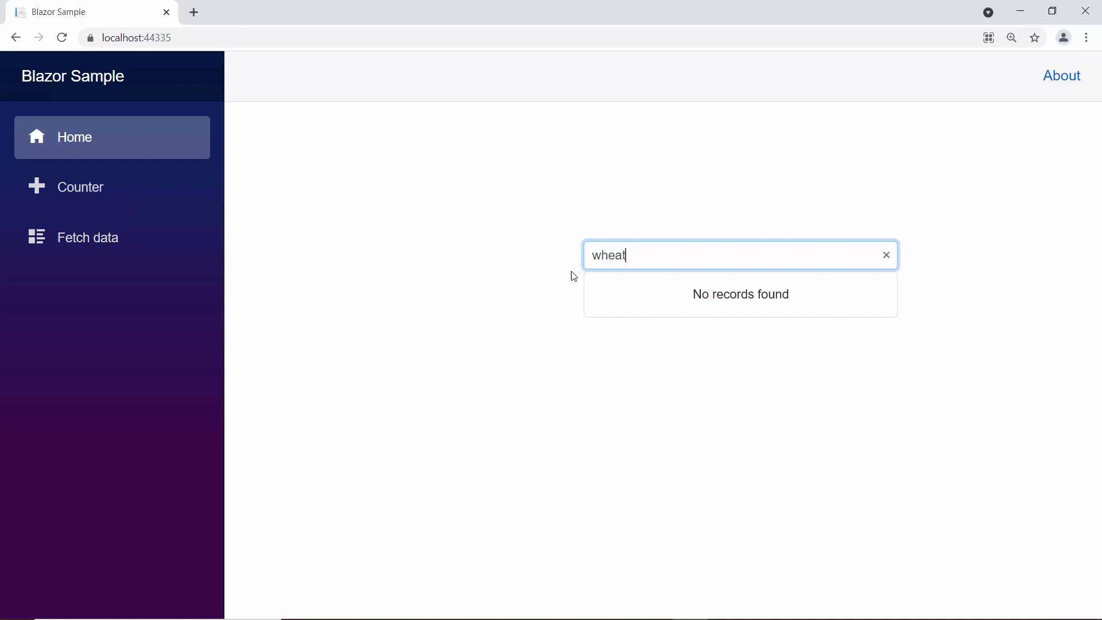
key(alt+tab)
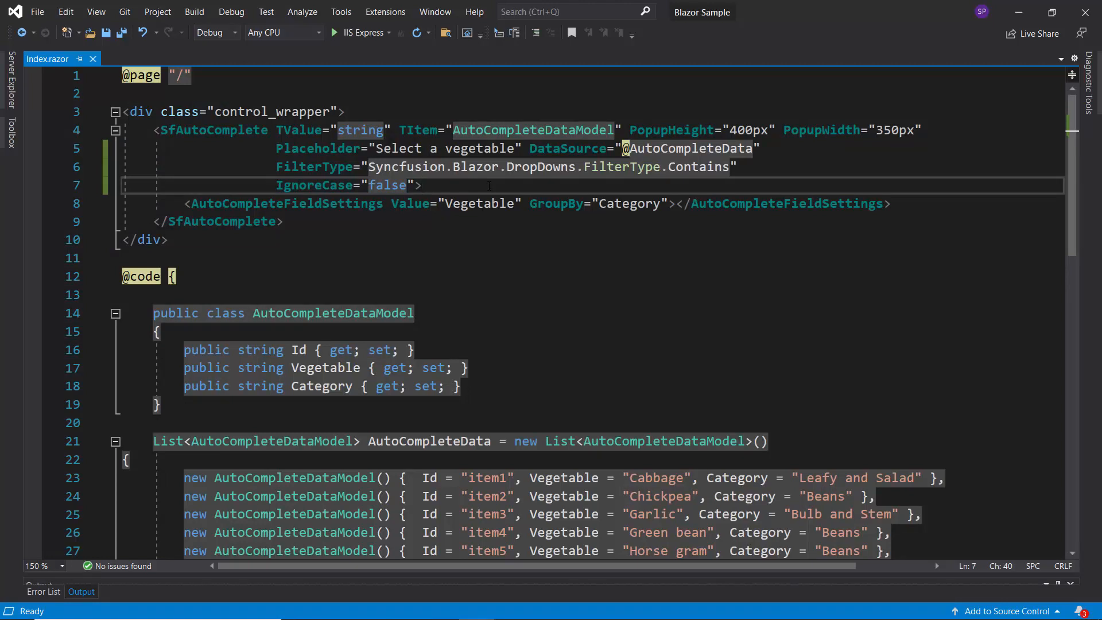
Add a SuggestionCount attribute to SfAutoComplete and search 'G' for Garlic and Green bean.
text(SuggestionCoun)
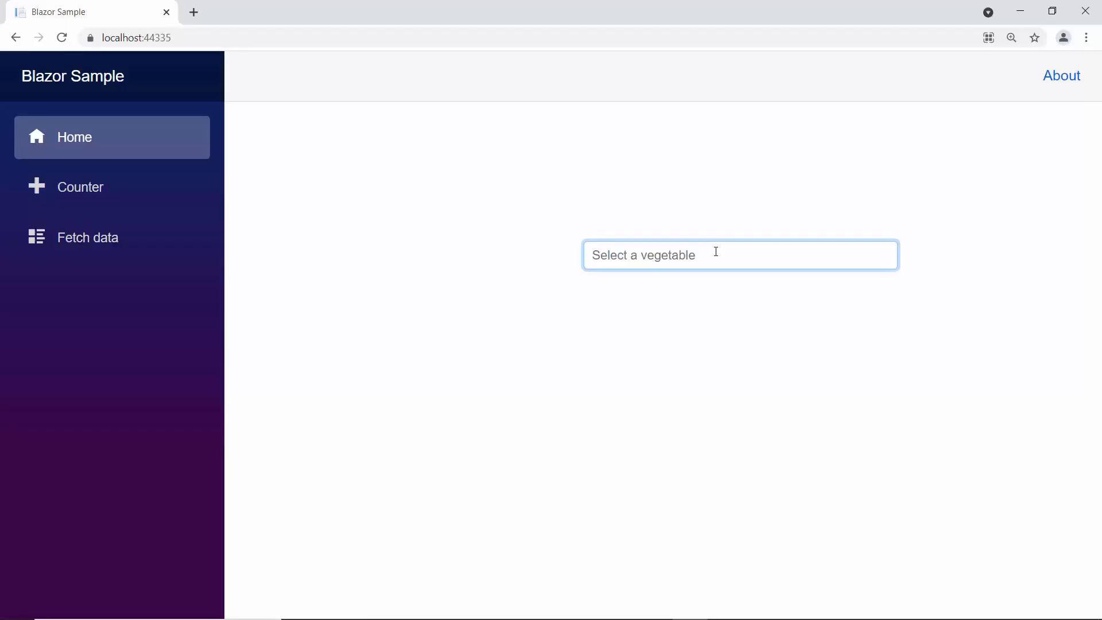
text(G)
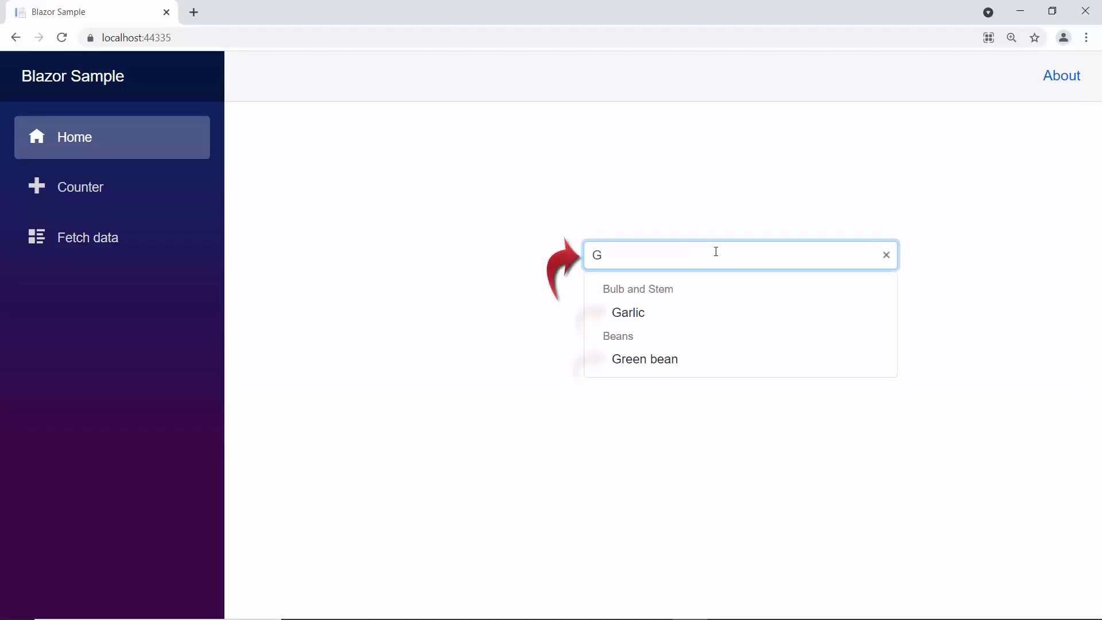